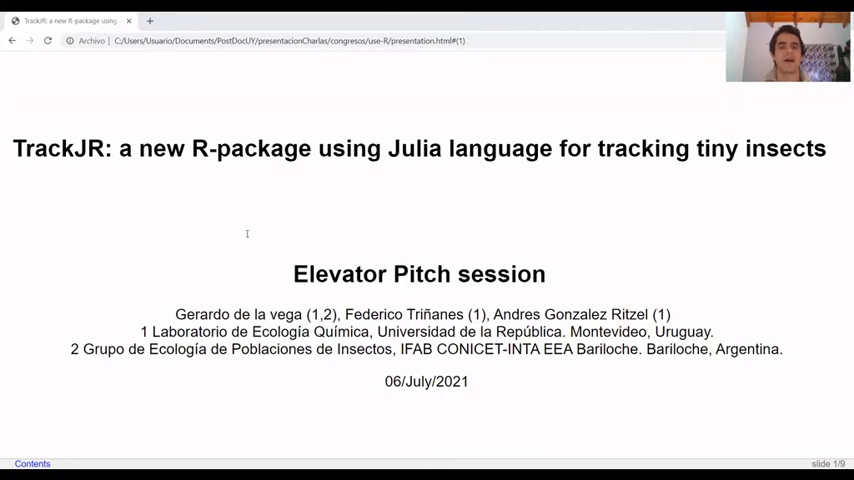
{"action": "mouse_move", "coordinate": [248, 236]}
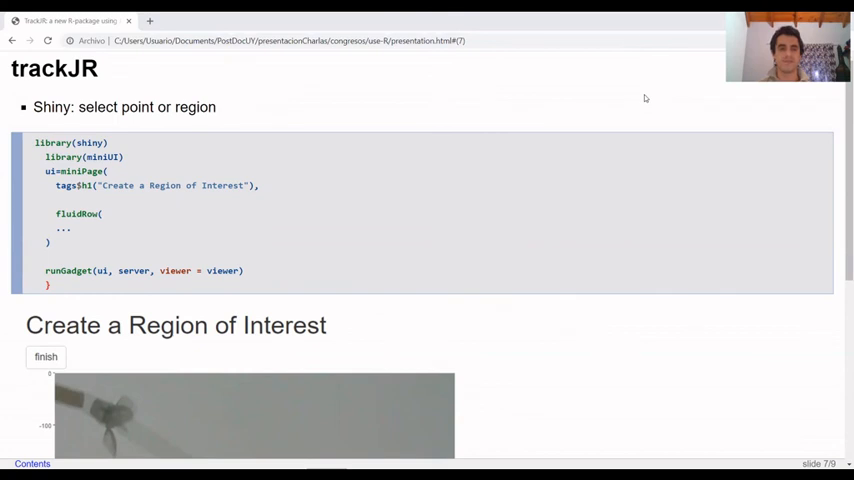
{"action": "scroll", "scroll_direction": "down", "scroll_amount": 3}
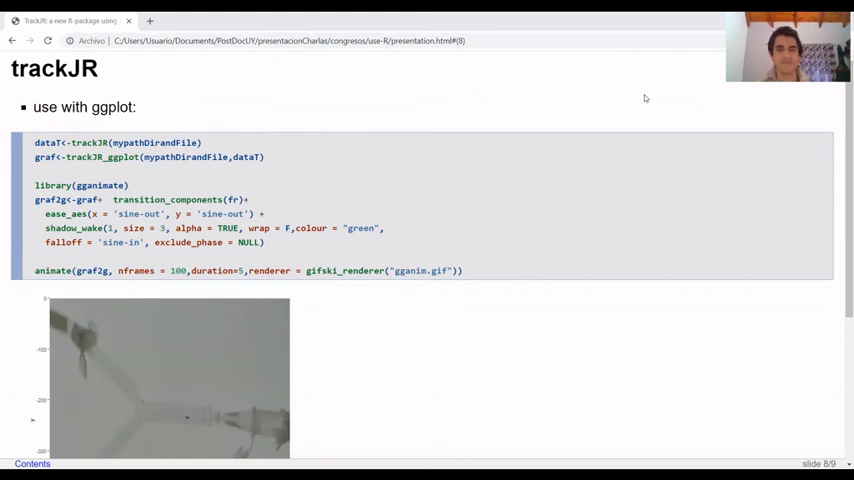
{"action": "scroll", "scroll_direction": "down", "scroll_amount": 3}
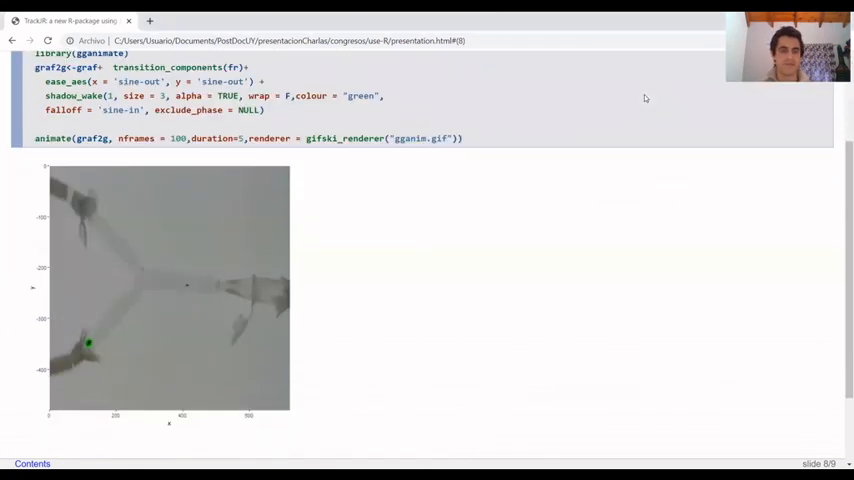